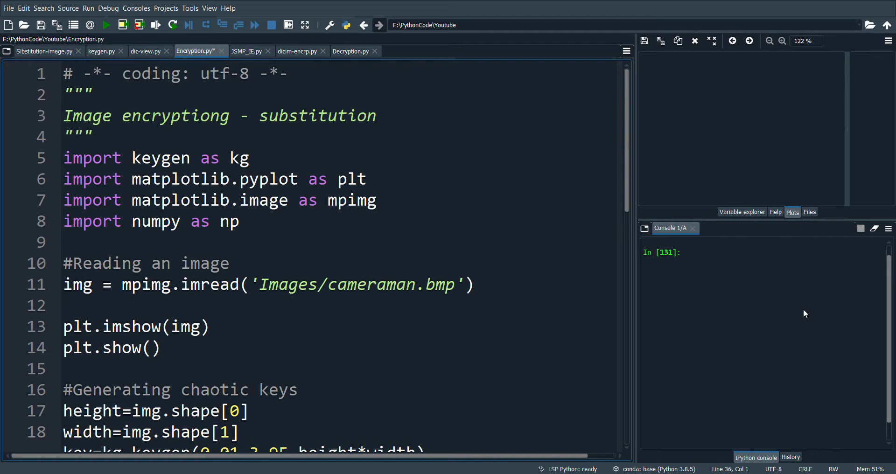
mouse_move(812, 307)
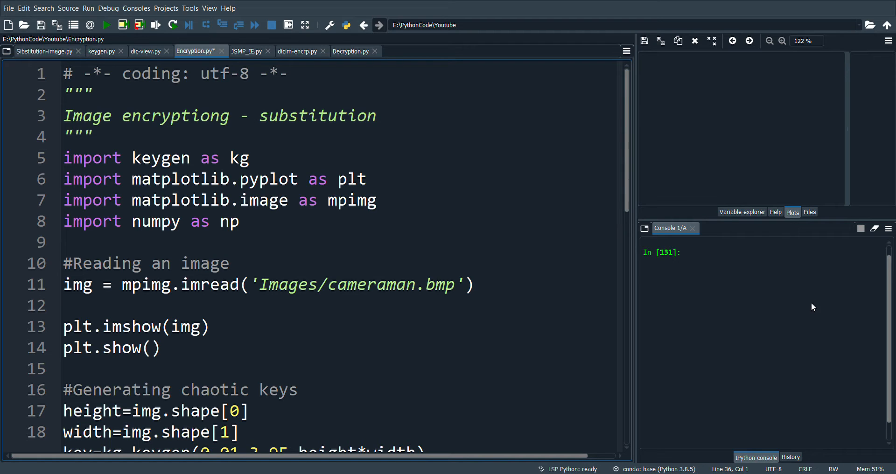
mouse_move(846, 301)
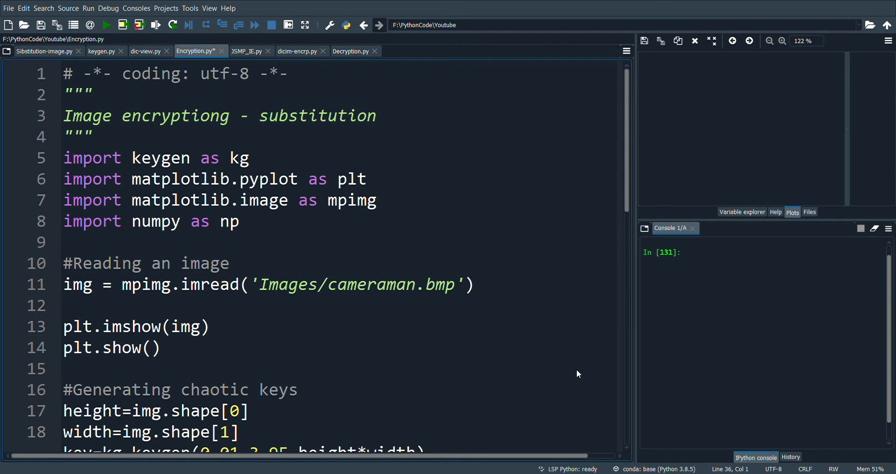
mouse_move(249, 402)
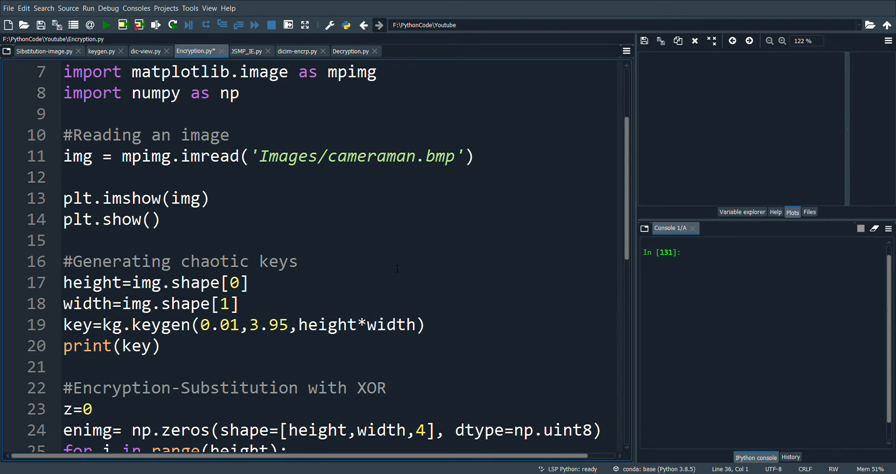
mouse_move(404, 274)
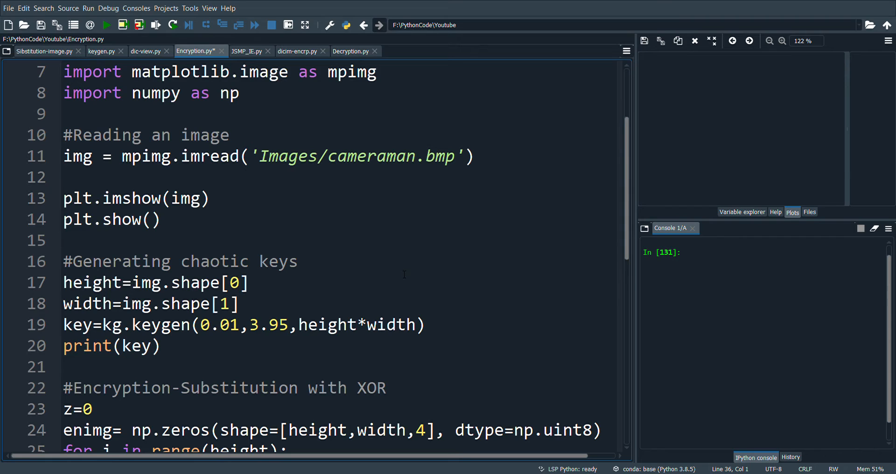
mouse_move(421, 289)
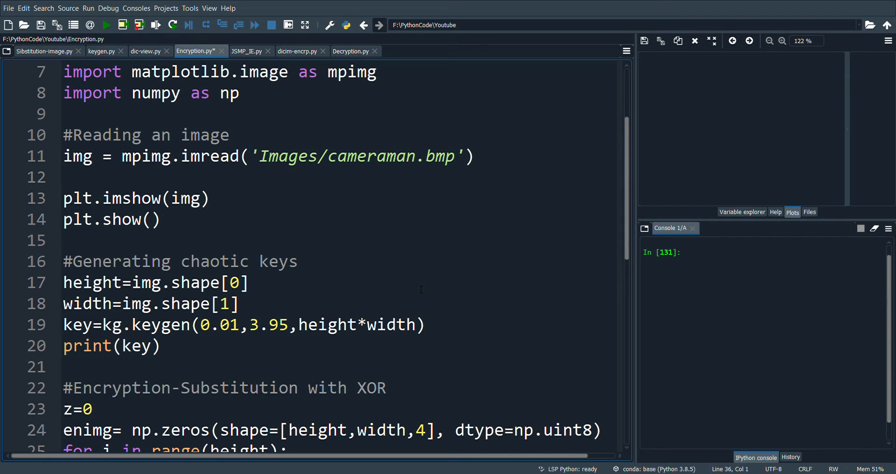
mouse_move(428, 286)
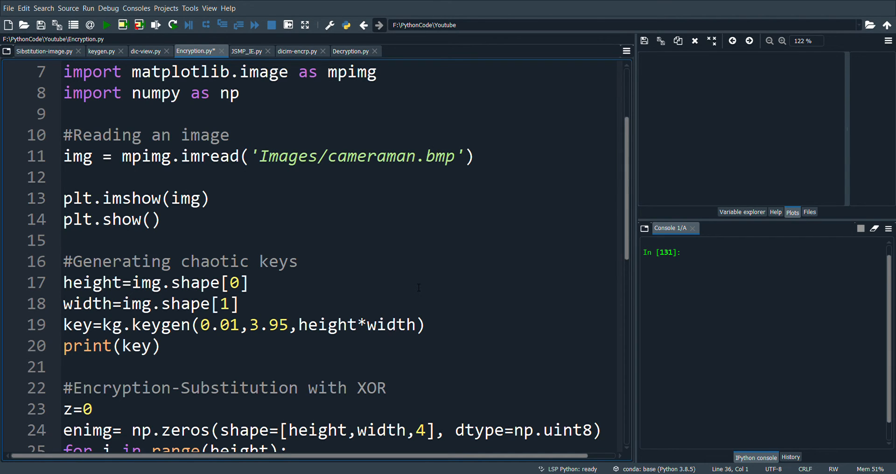
Run Encryption.py and view the encrypted cameraman plot in the Plots pane.
scroll(down, 3)
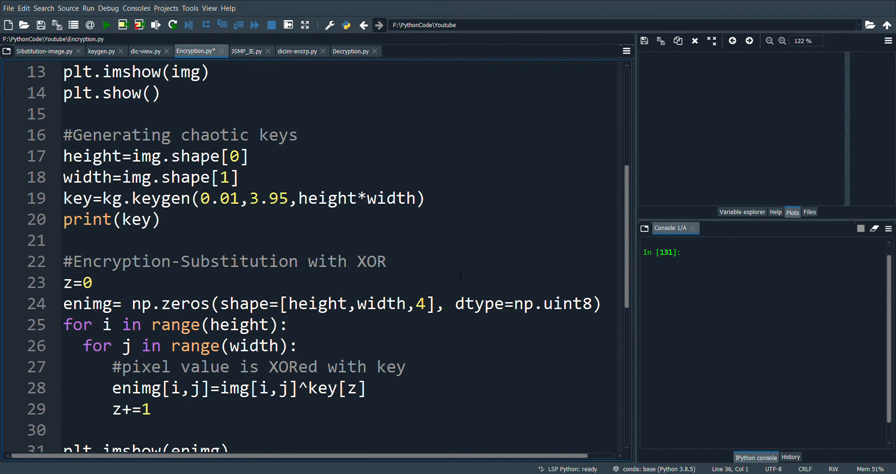
scroll(down, 3)
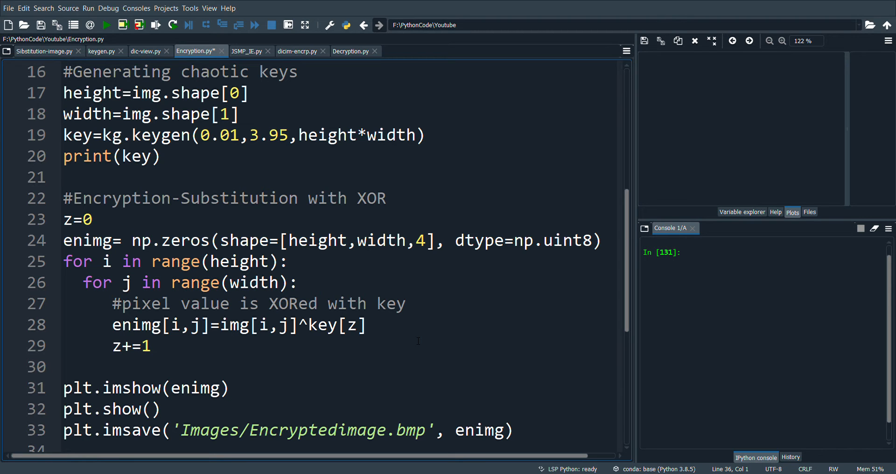
scroll(down, 3)
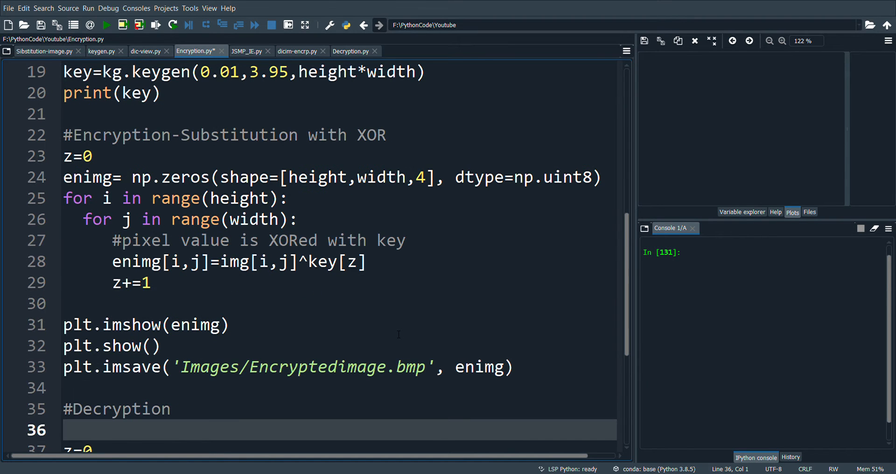
scroll(down, 3)
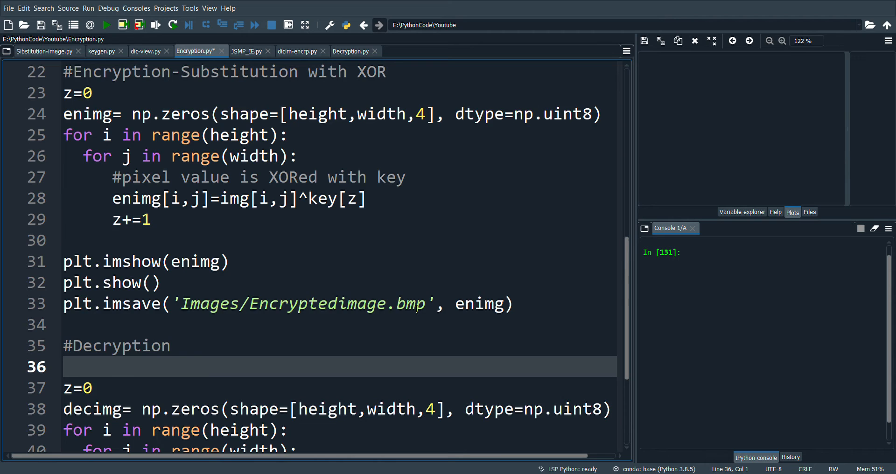
scroll(down, 3)
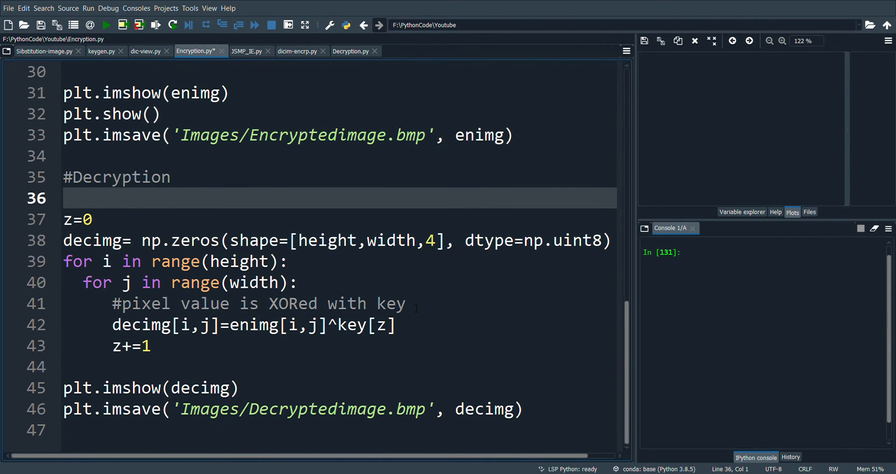
mouse_move(355, 349)
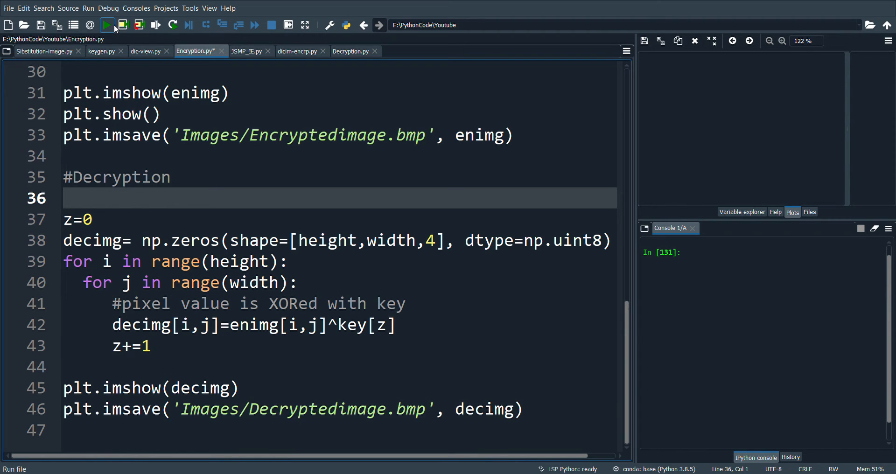
click(105, 24)
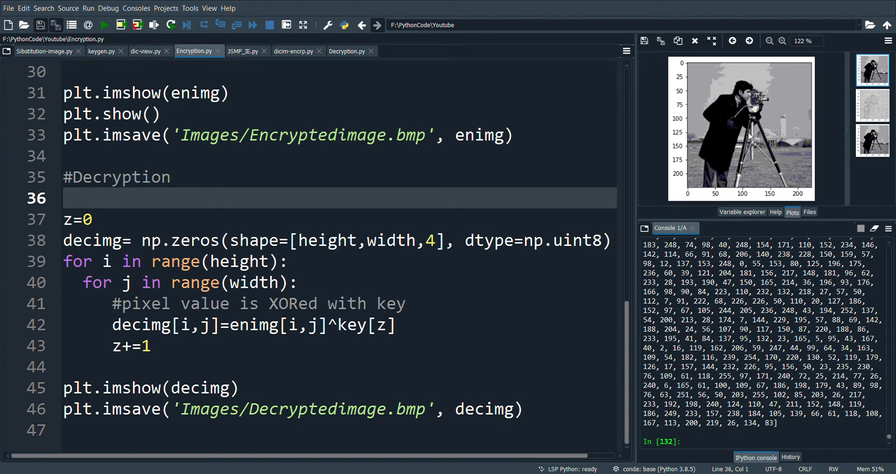
mouse_move(742, 149)
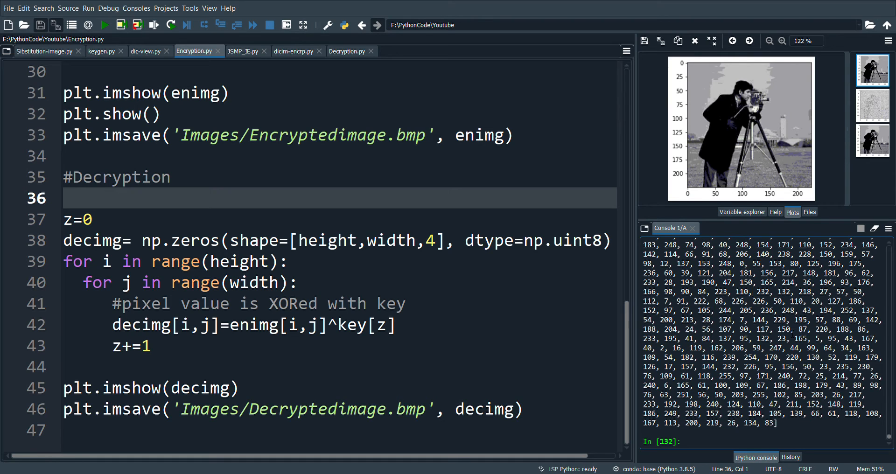
click(872, 105)
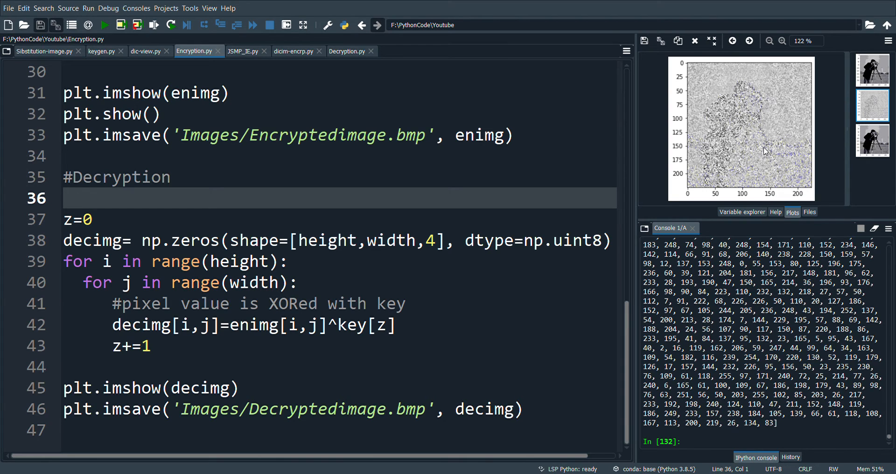
mouse_move(818, 135)
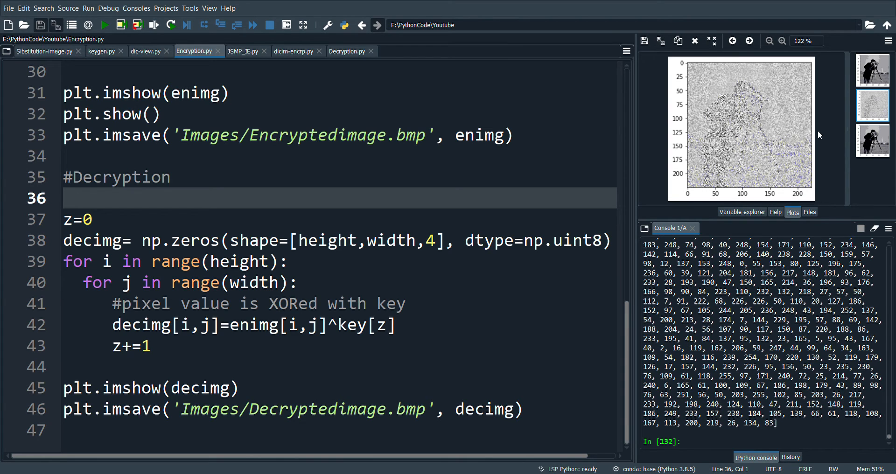
View the decrypted plot showing the cameraman photo fully restored.
click(872, 141)
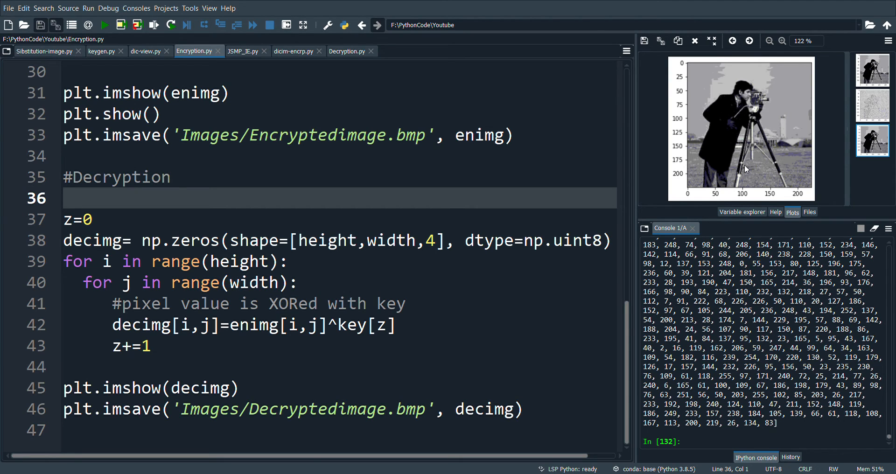
mouse_move(752, 149)
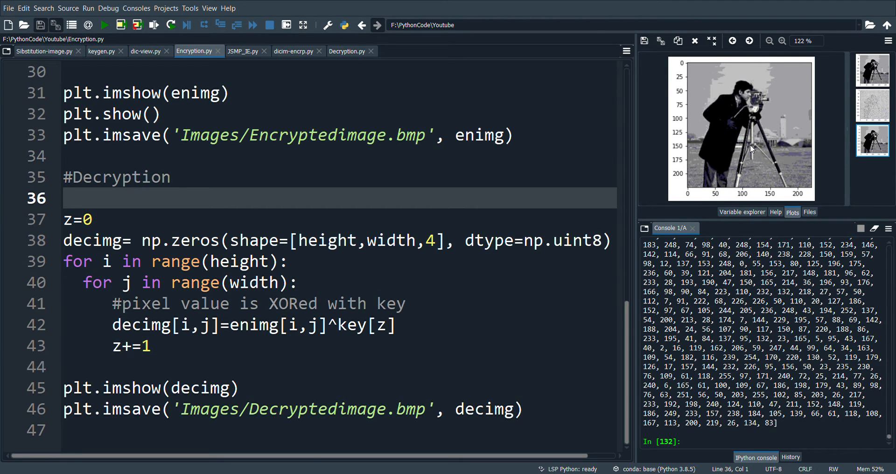
mouse_move(752, 145)
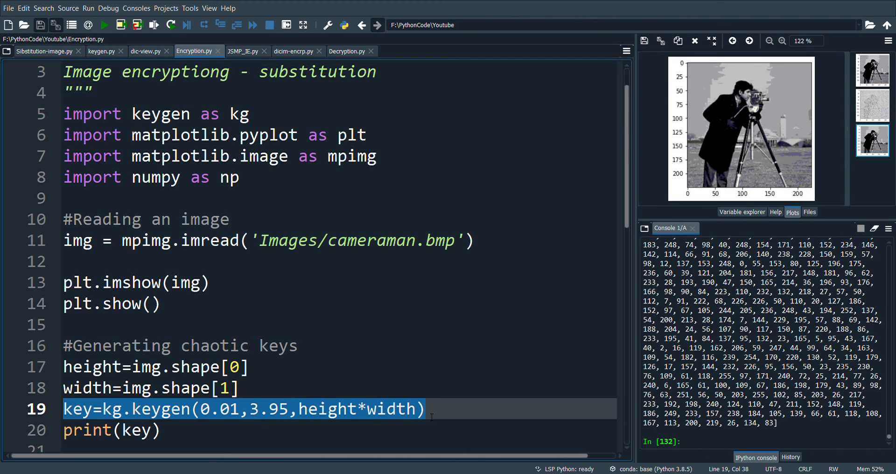
Add key=kg.keygen(0.01,3.951,height*width) under #Decryption to regenerate the key with 3.951.
scroll(down, 3)
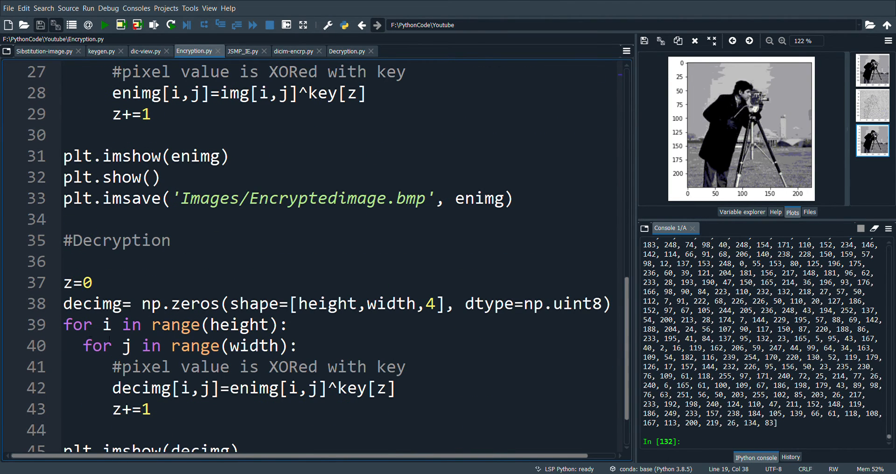
click(73, 261)
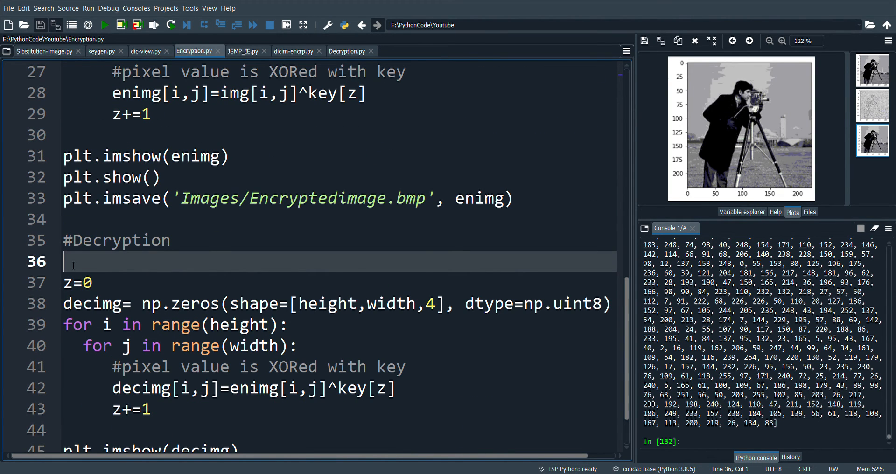
text(key=kg.keygen(0.01,3.95,height*width))
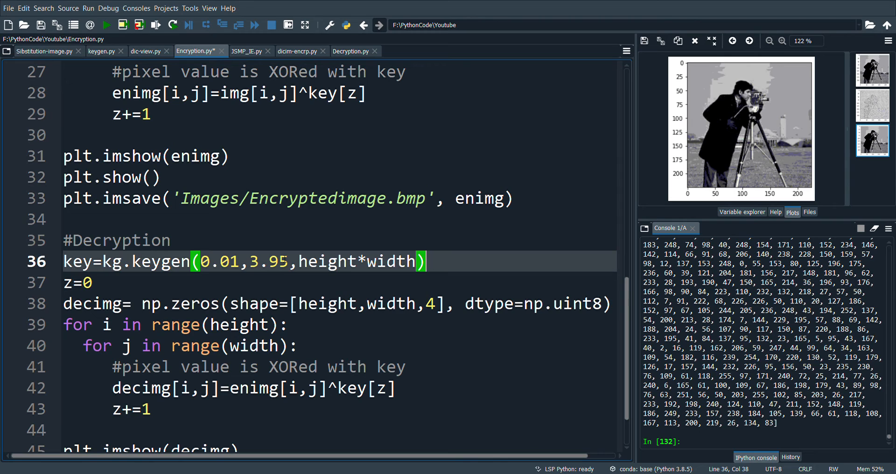
text(1)
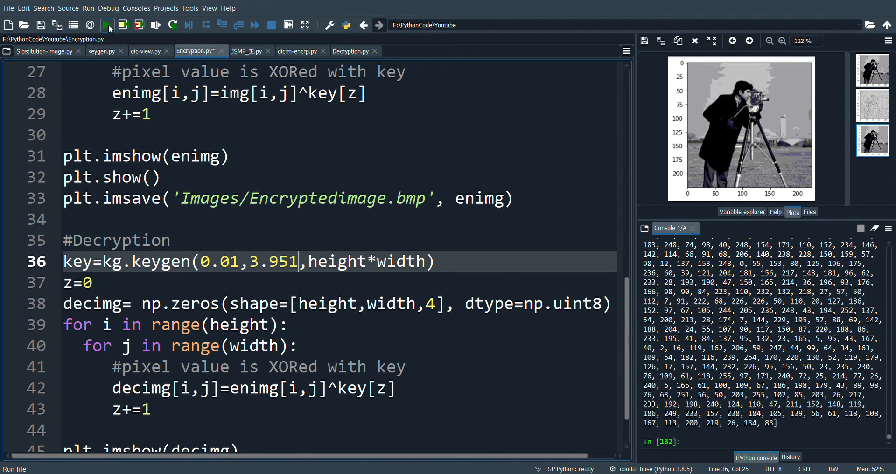
Rerun the script and step through original, encrypted and noisy failed-decryption plots.
click(106, 24)
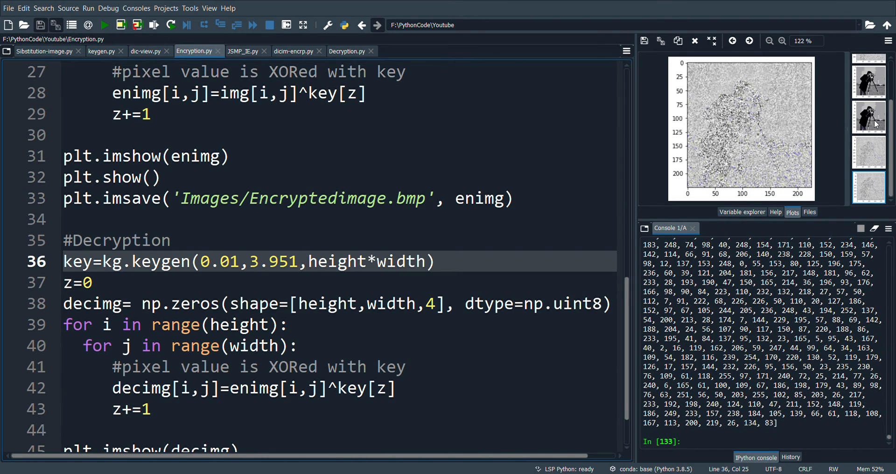
click(868, 116)
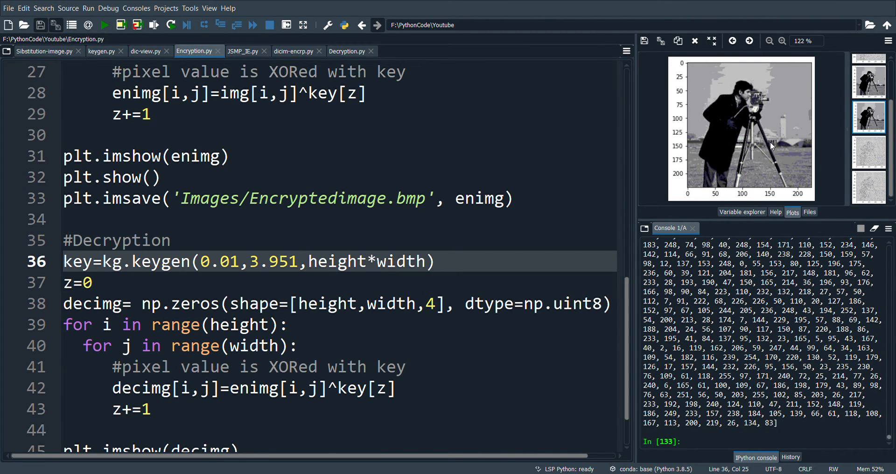
mouse_move(813, 146)
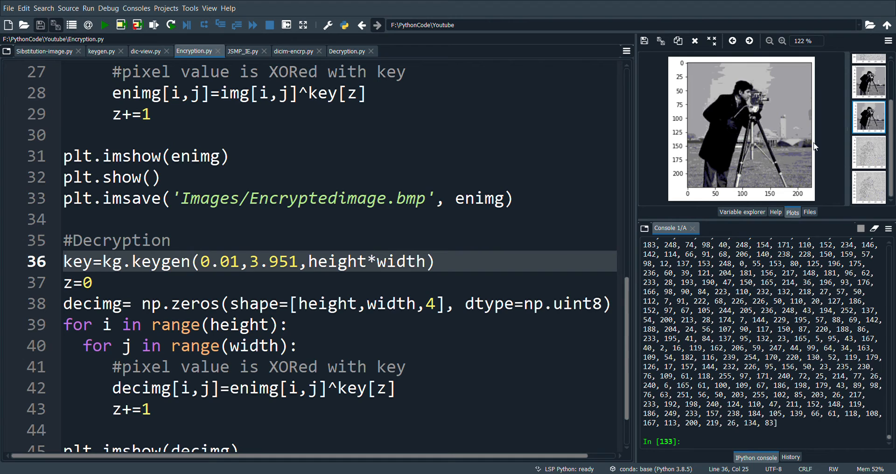
click(869, 151)
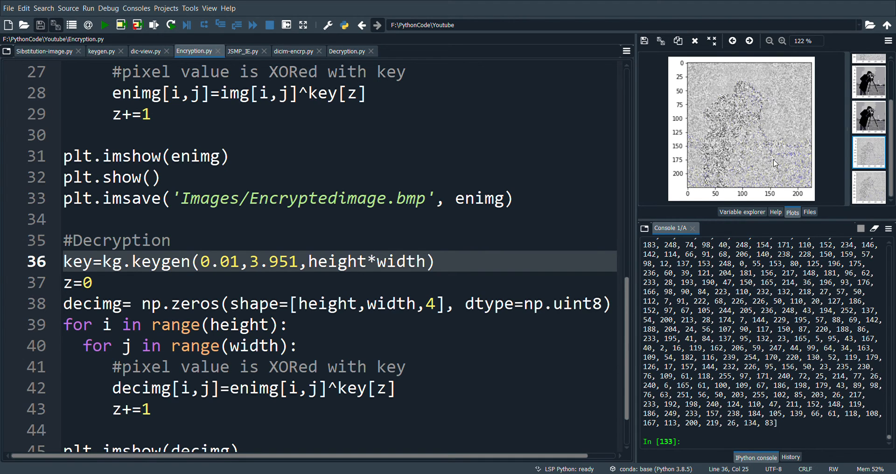
mouse_move(836, 174)
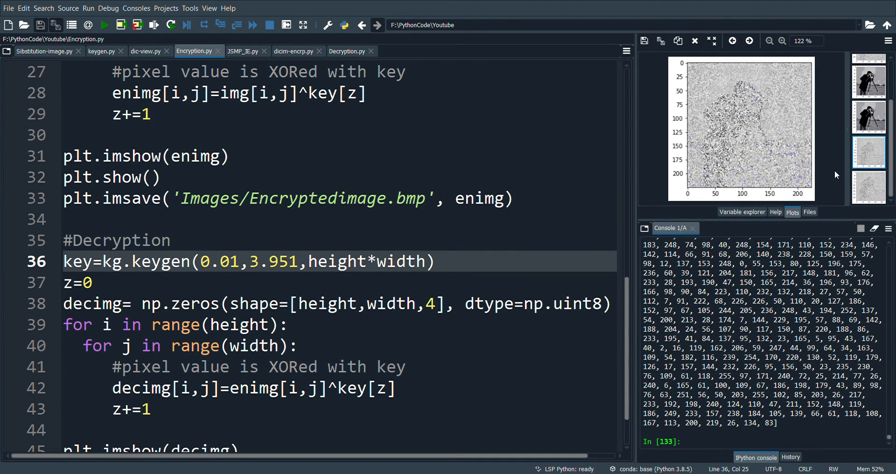
click(868, 186)
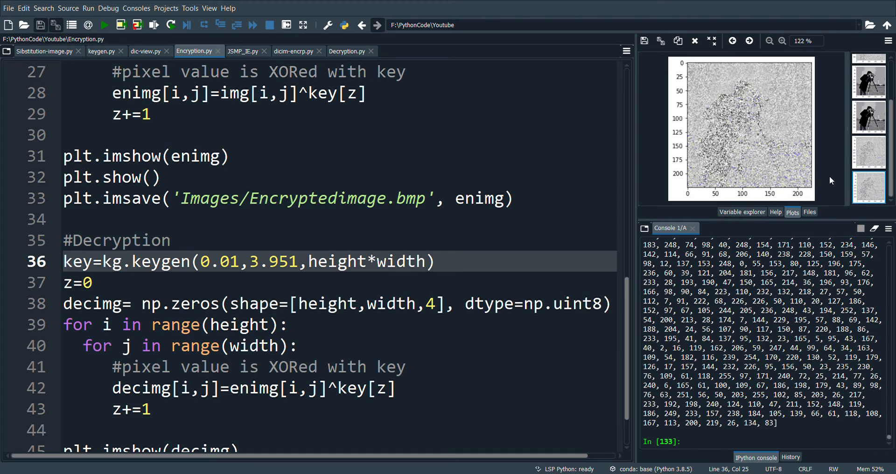
mouse_move(748, 169)
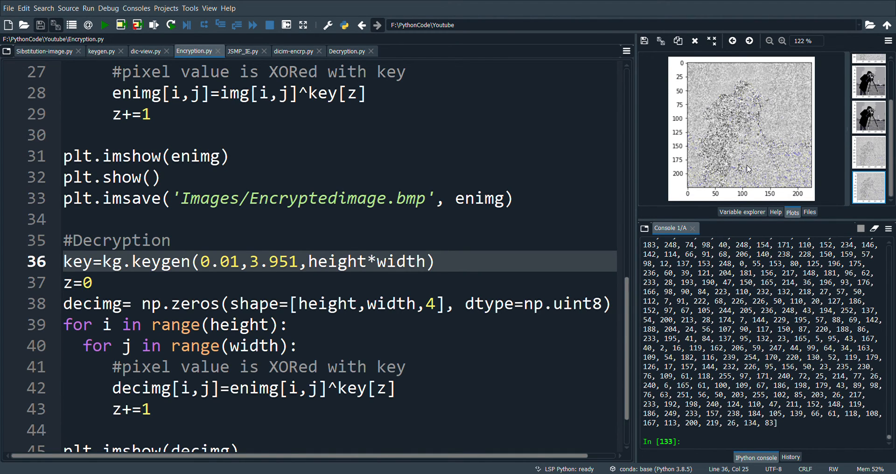
mouse_move(743, 151)
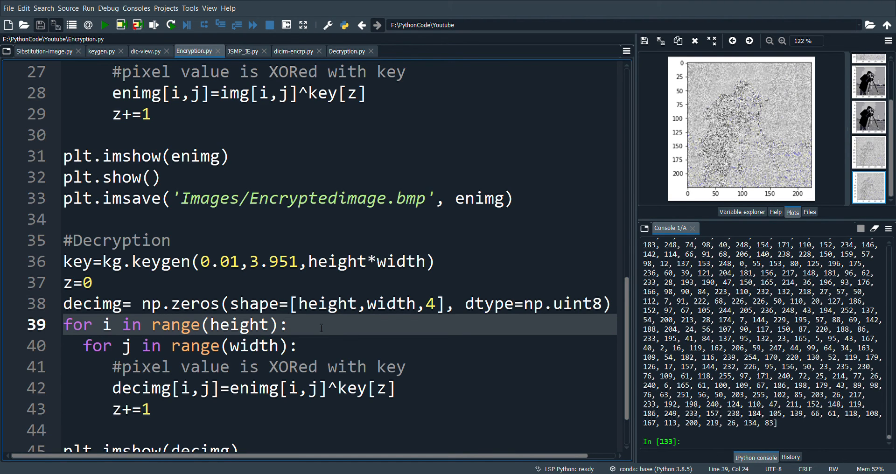
click(289, 324)
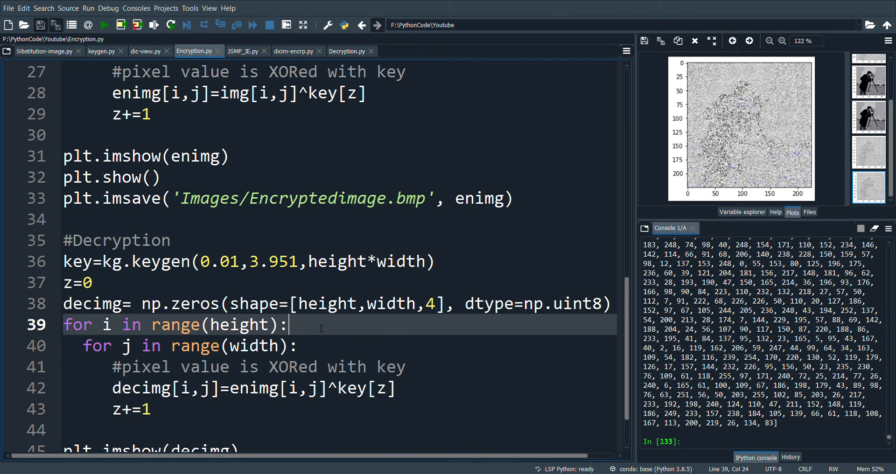